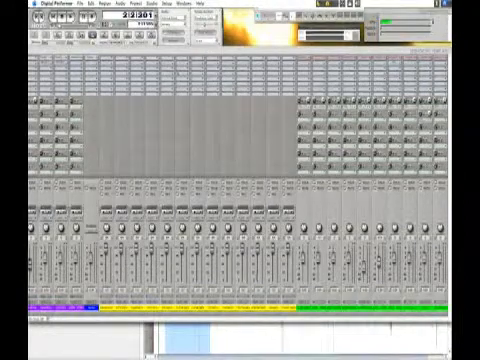
# Recall a different window set showing the full mixing board with automated channels
pyautogui.click(178, 7)
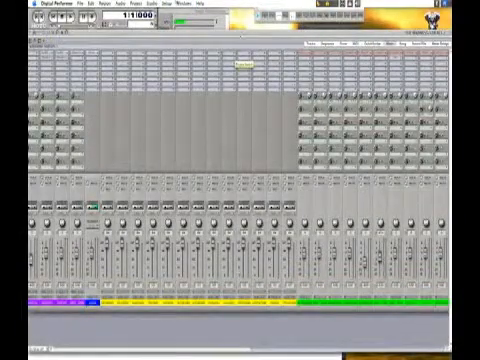
pyautogui.click(176, 10)
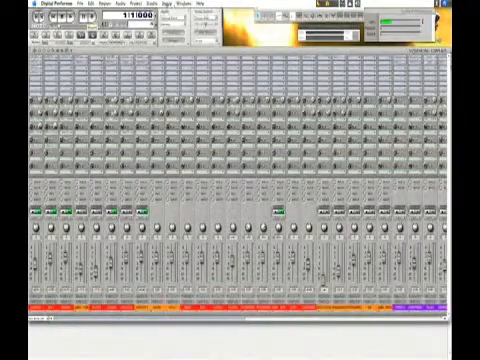
# Bring up the File menu's open, save and close commands over the colour-coded mixer
pyautogui.click(76, 7)
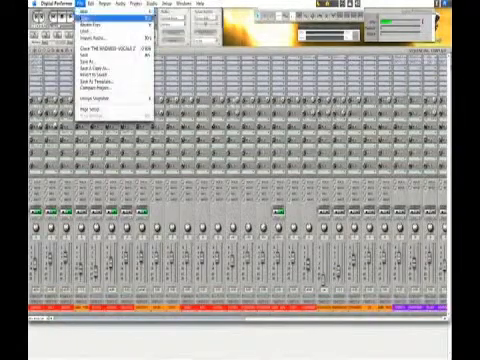